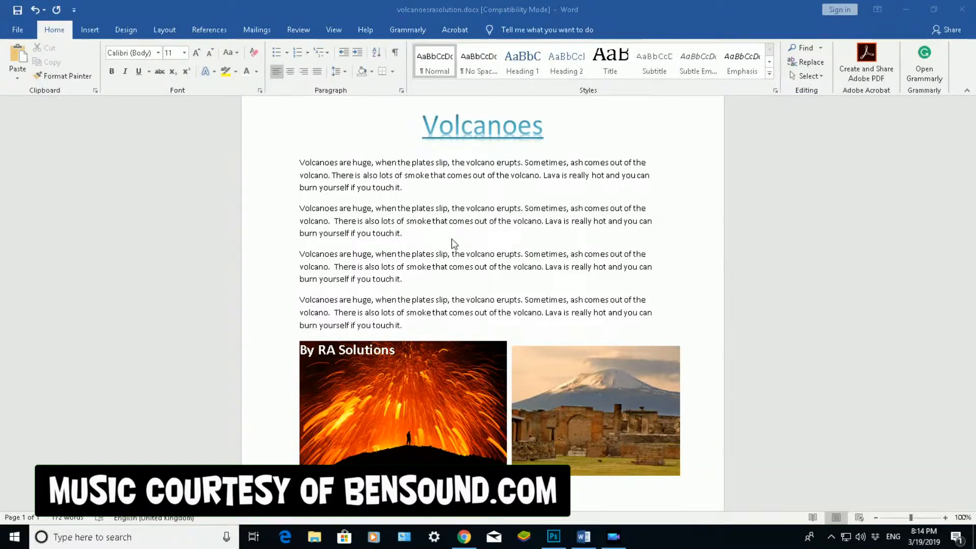
pyautogui.moveTo(454, 215)
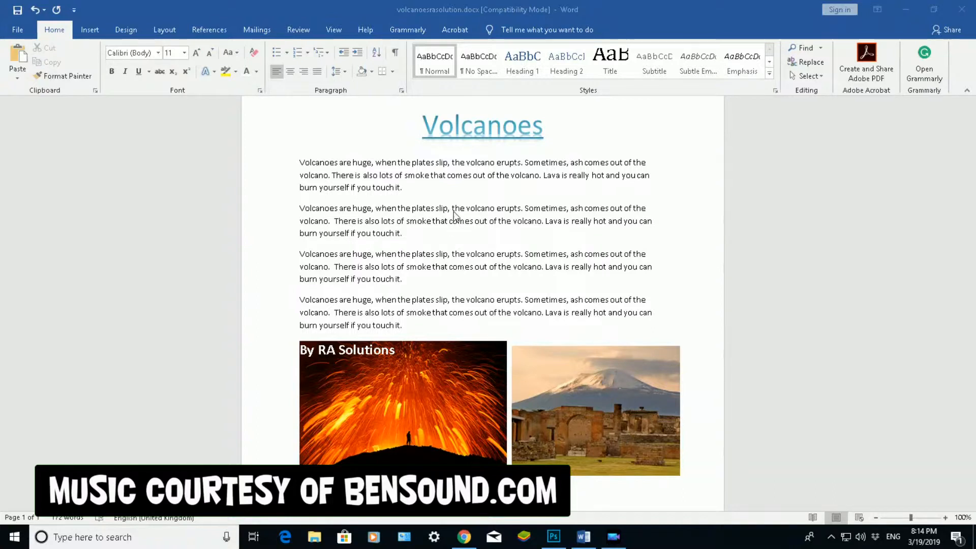
pyautogui.moveTo(473, 193)
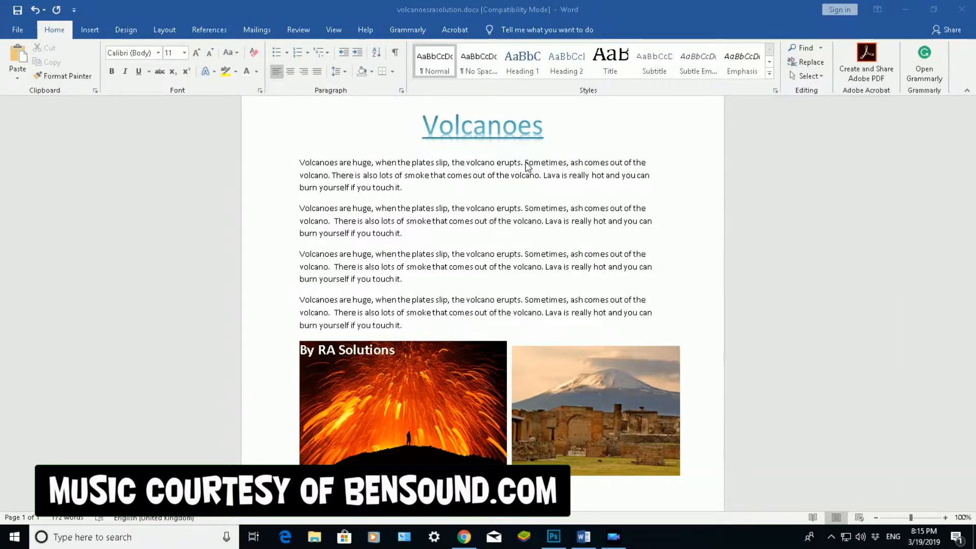
pyautogui.moveTo(346, 176)
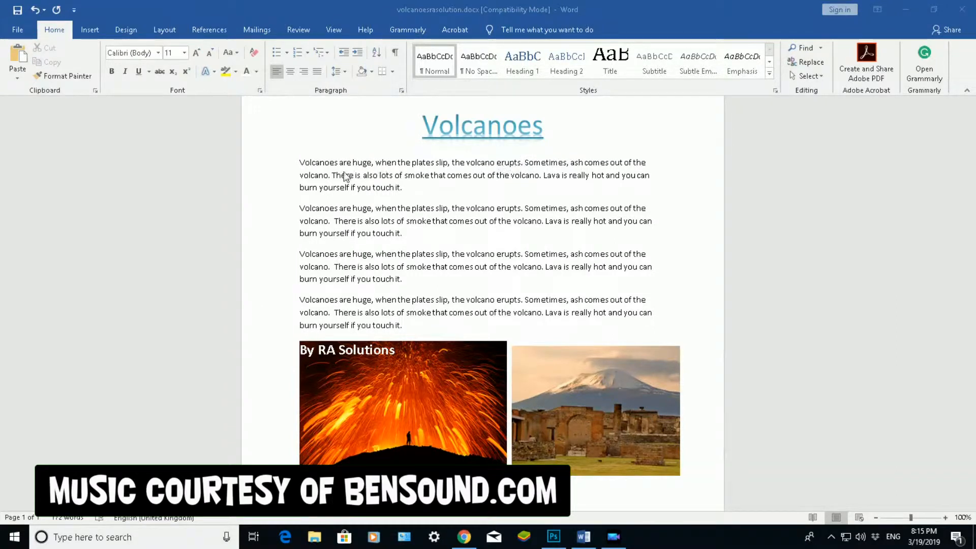
pyautogui.moveTo(332, 173)
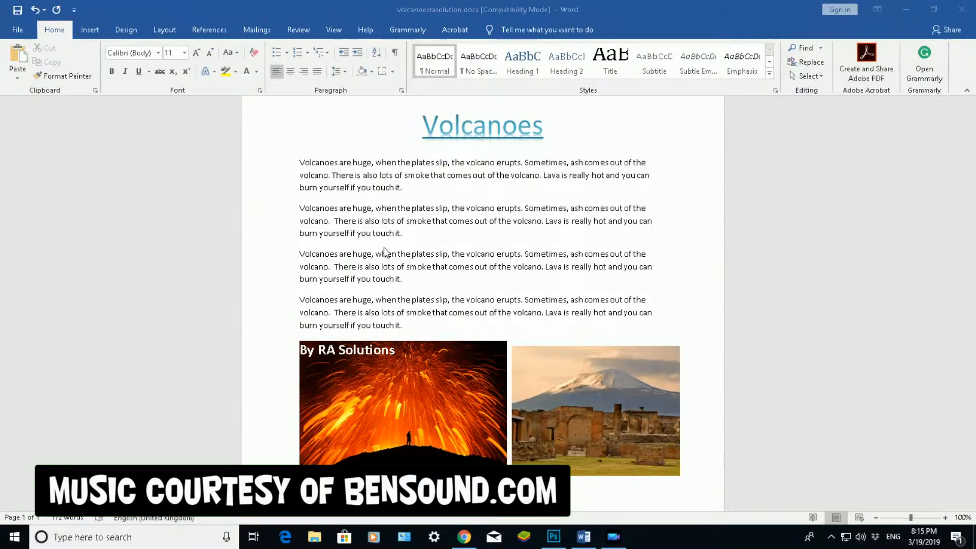
# Select the sentence about ash erupting from the volcano in the first paragraph
pyautogui.click(402, 187)
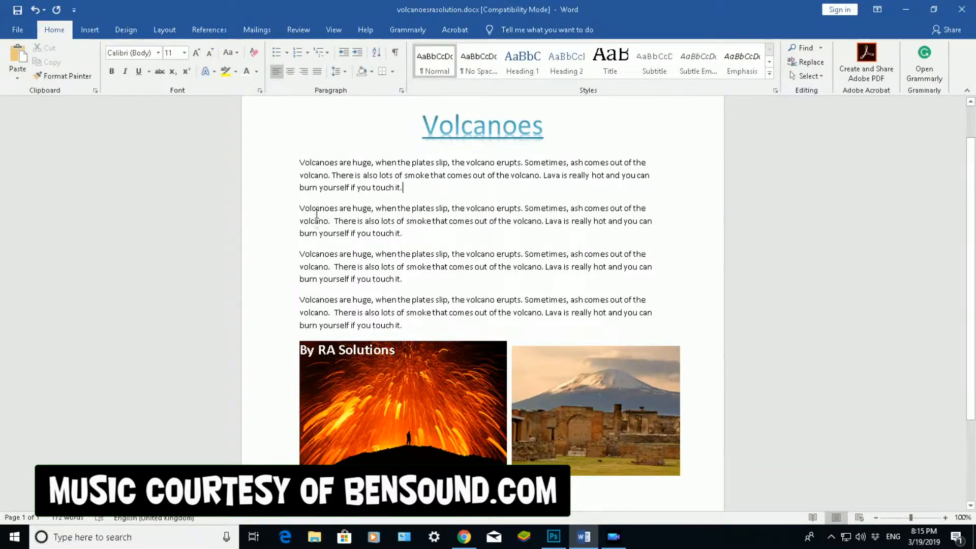
pyautogui.moveTo(335, 312)
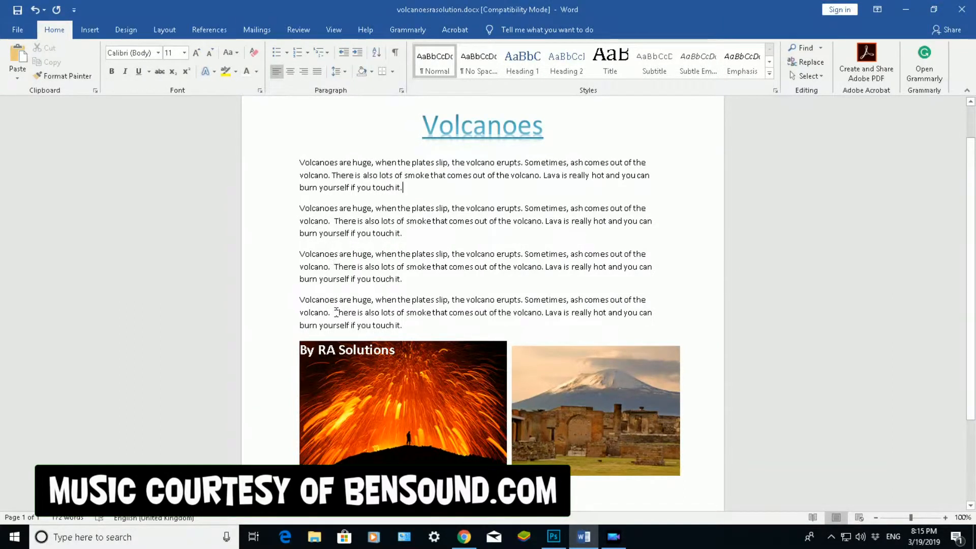
pyautogui.click(522, 160)
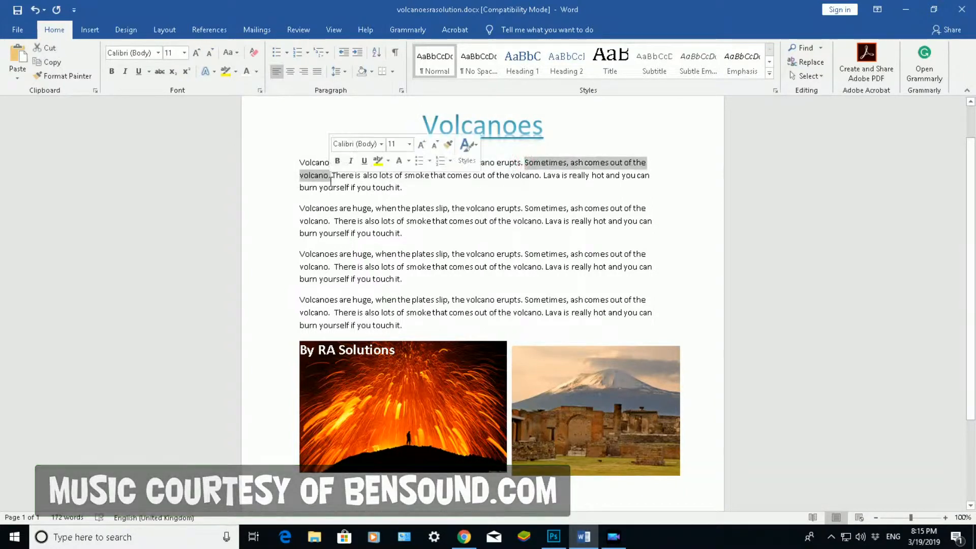
pyautogui.click(333, 175)
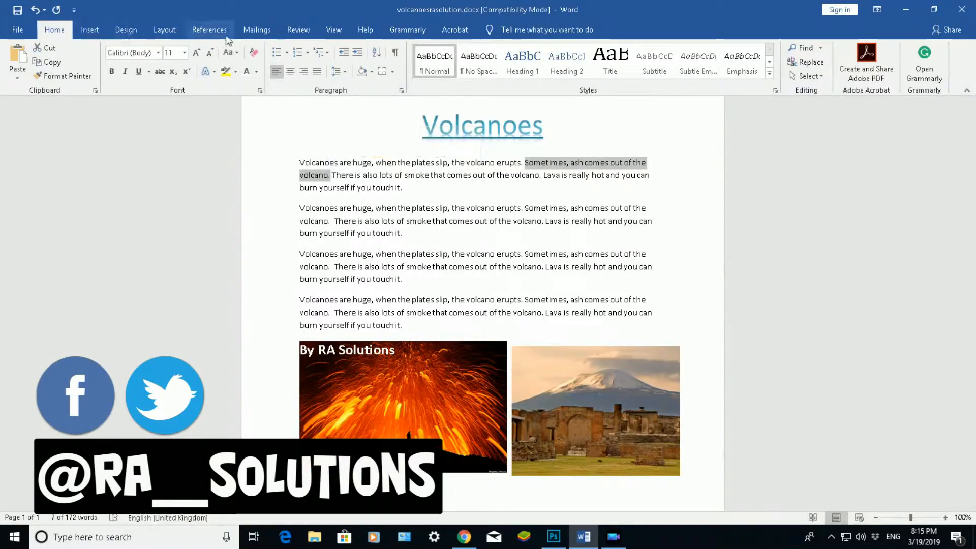
# Switch to the References tools for inserting footnotes
pyautogui.click(209, 29)
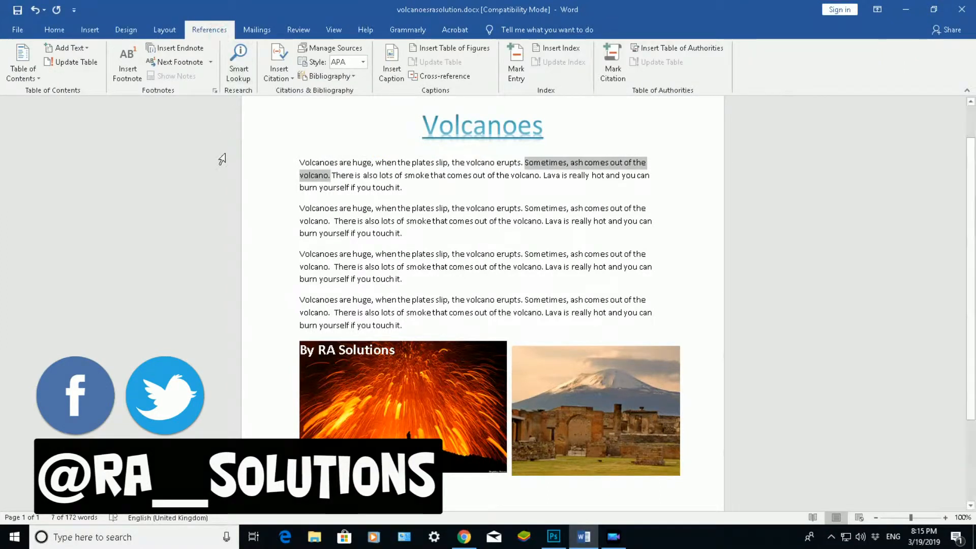
pyautogui.moveTo(184, 157)
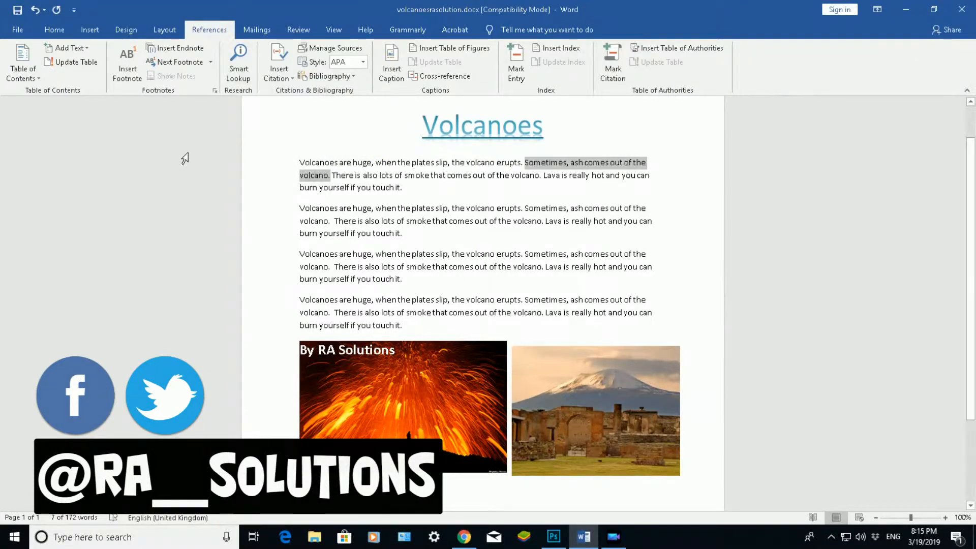
pyautogui.moveTo(180, 63)
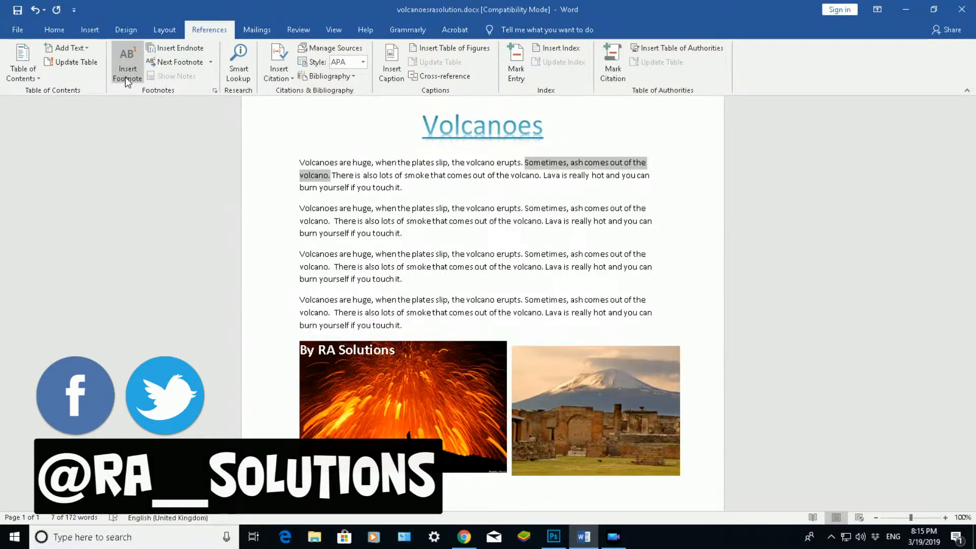
pyautogui.moveTo(180, 62)
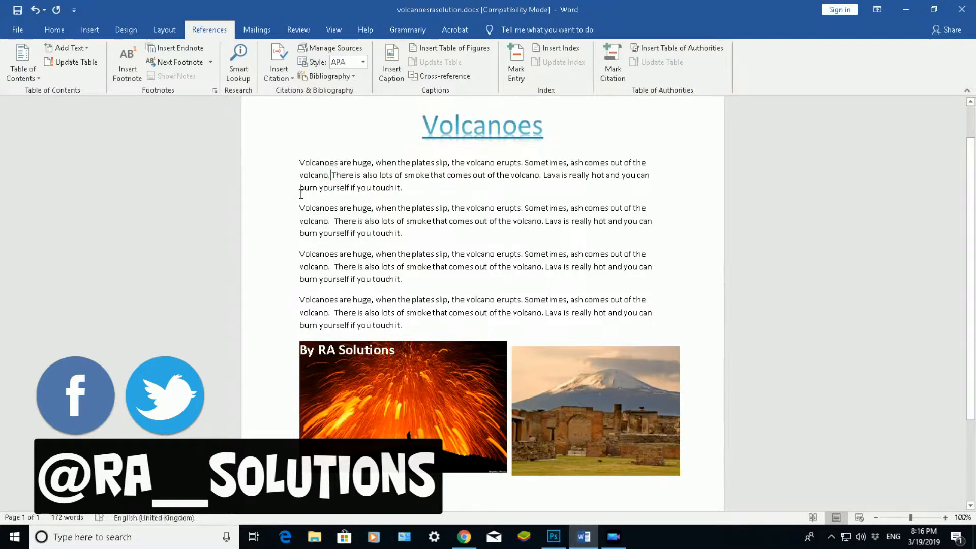
pyautogui.moveTo(127, 62)
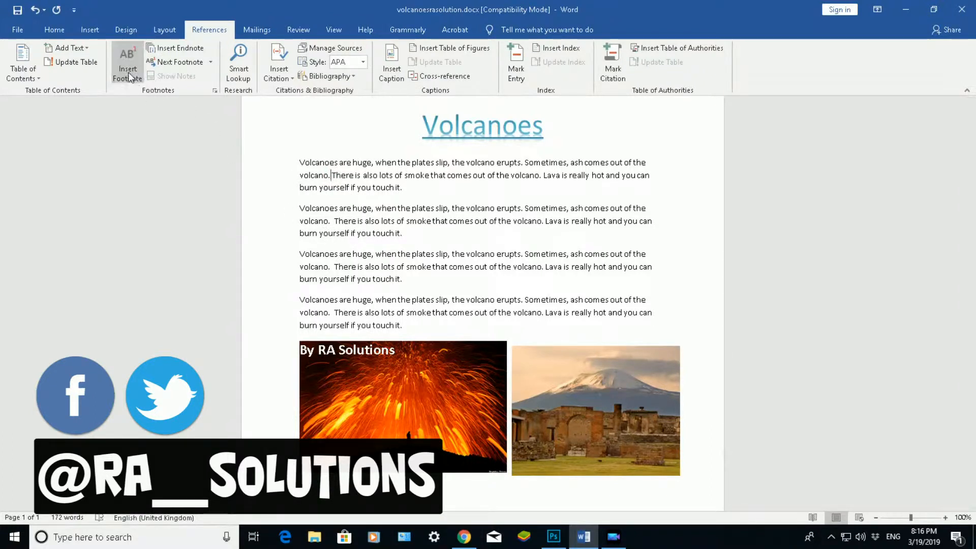
pyautogui.moveTo(127, 62)
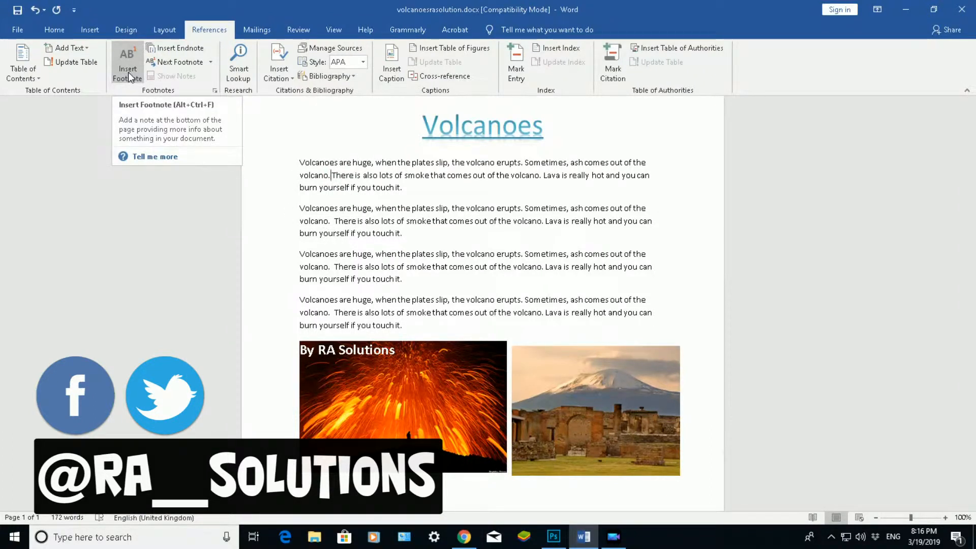
pyautogui.scroll(-3)
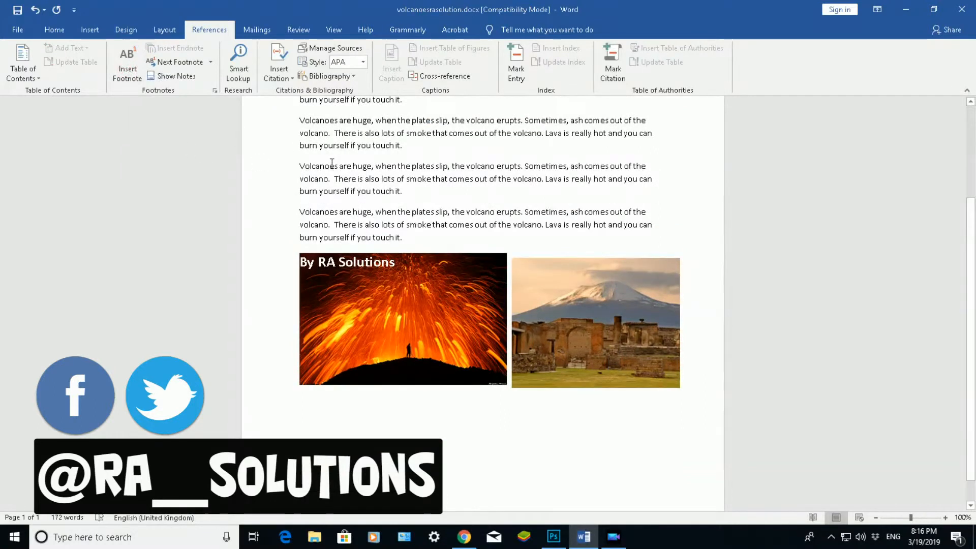
pyautogui.scroll(3)
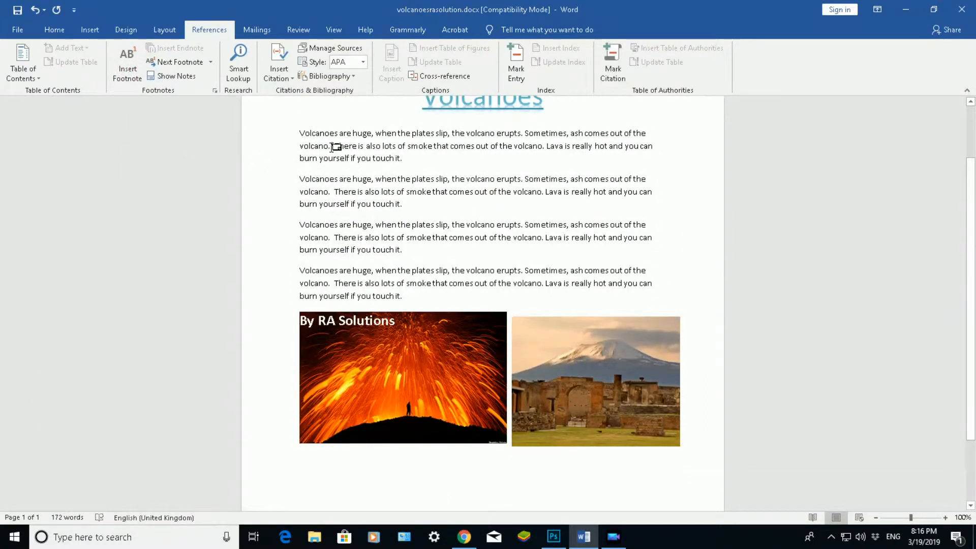
pyautogui.scroll(-3)
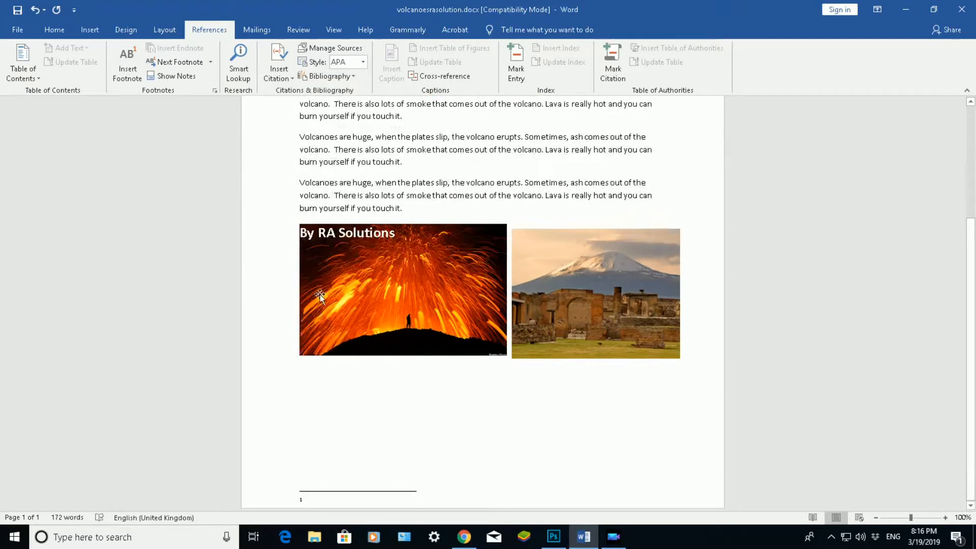
pyautogui.moveTo(311, 498)
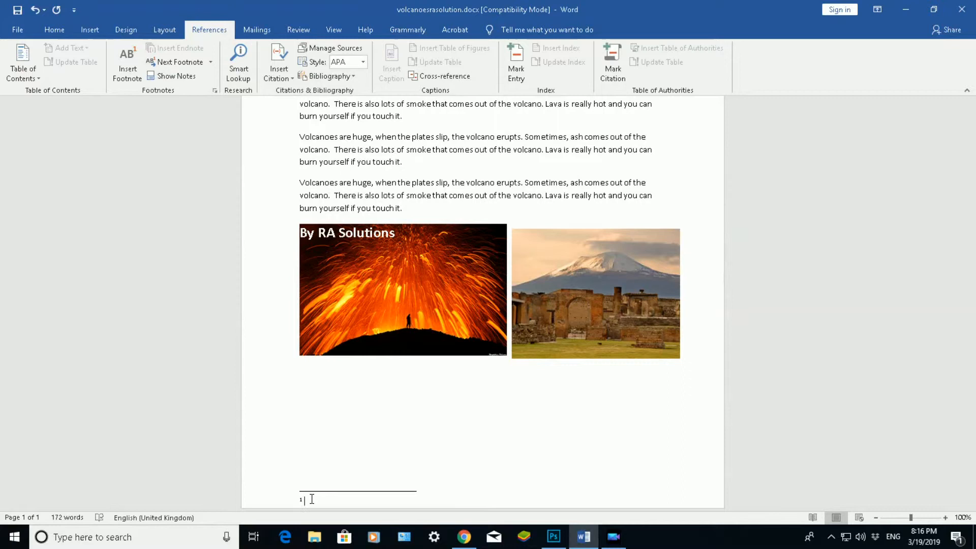
pyautogui.write('www.')
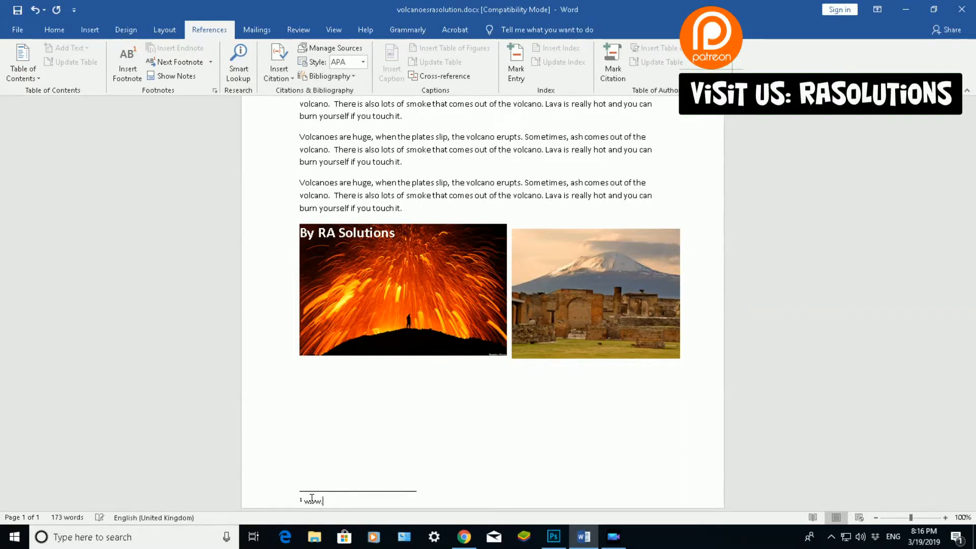
pyautogui.write('googl')
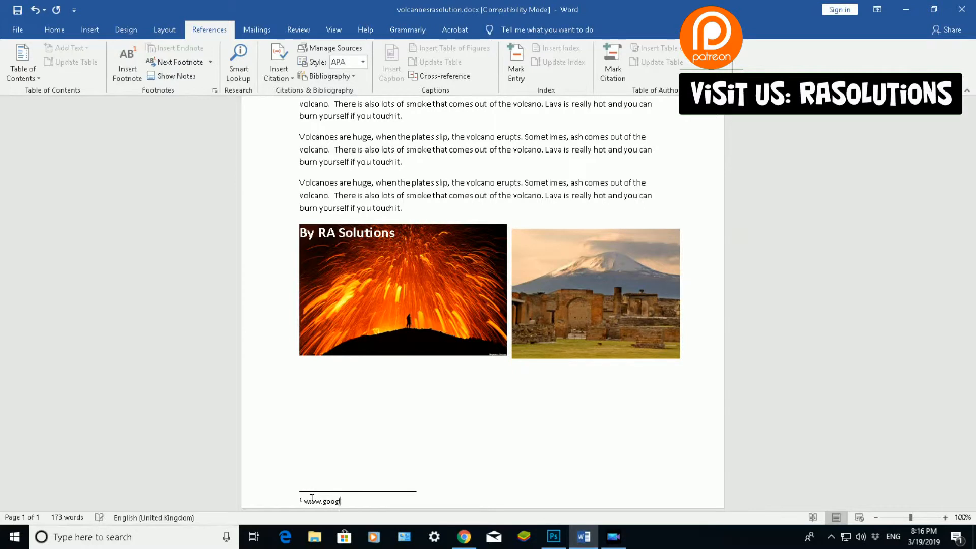
pyautogui.write('e.c')
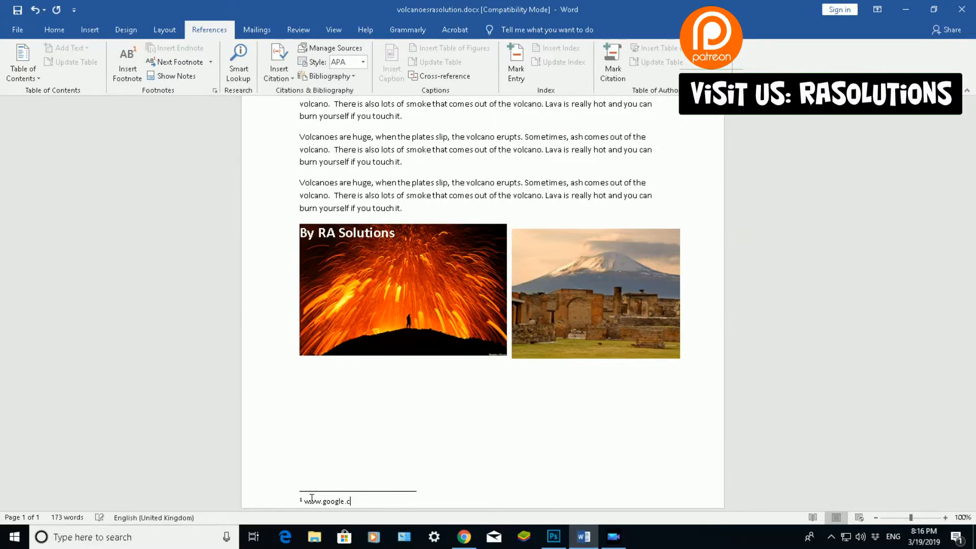
pyautogui.write('o.uk')
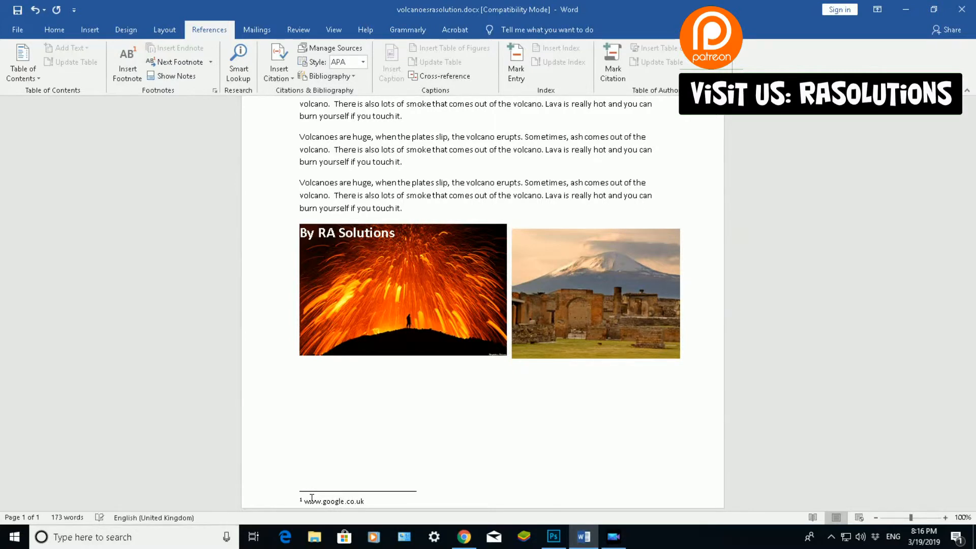
pyautogui.scroll(3)
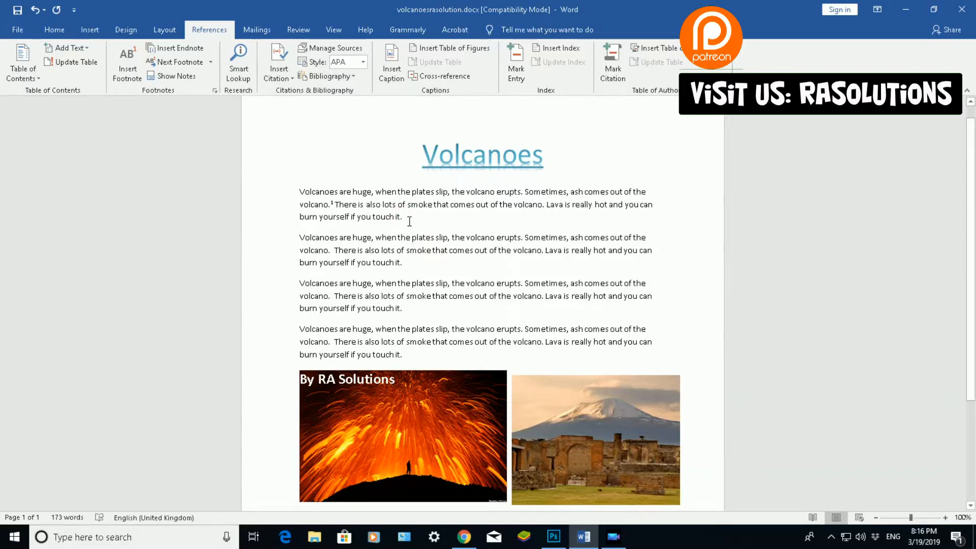
pyautogui.moveTo(127, 62)
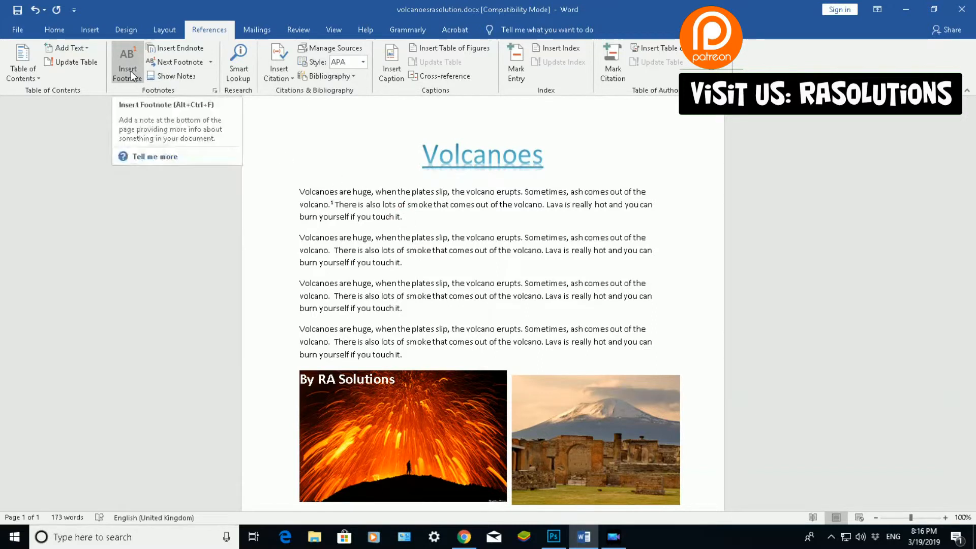
# Insert a second footnote after 'touch it.' and begin typing its web address
pyautogui.click(127, 62)
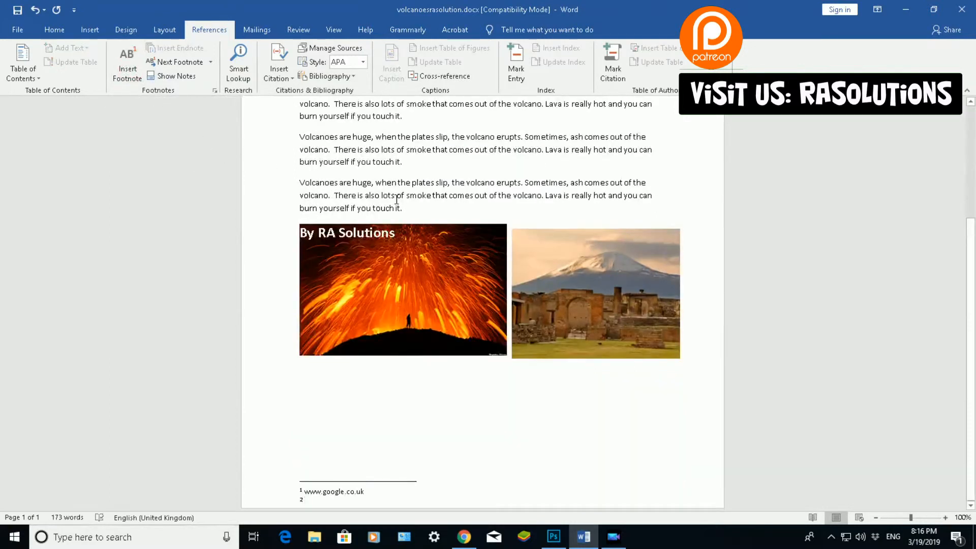
pyautogui.scroll(3)
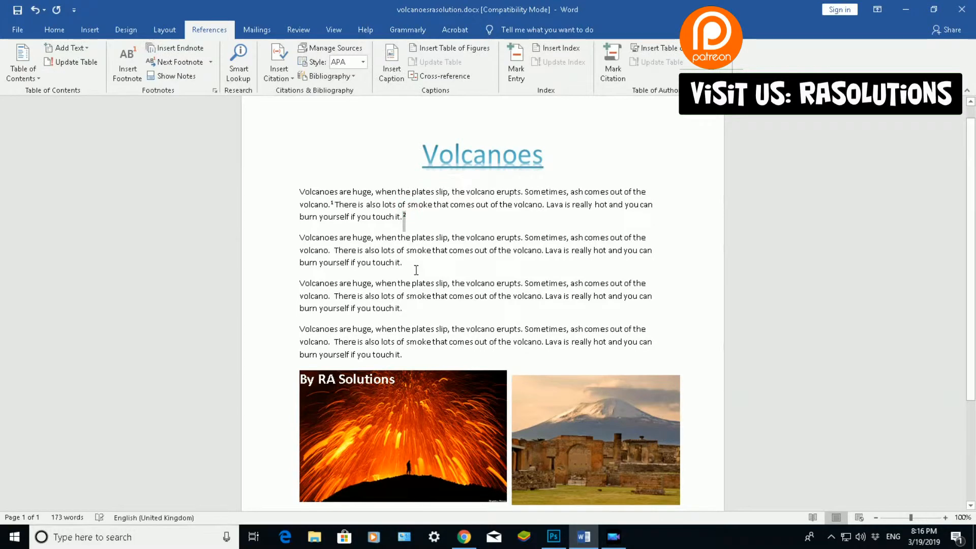
pyautogui.moveTo(334, 203)
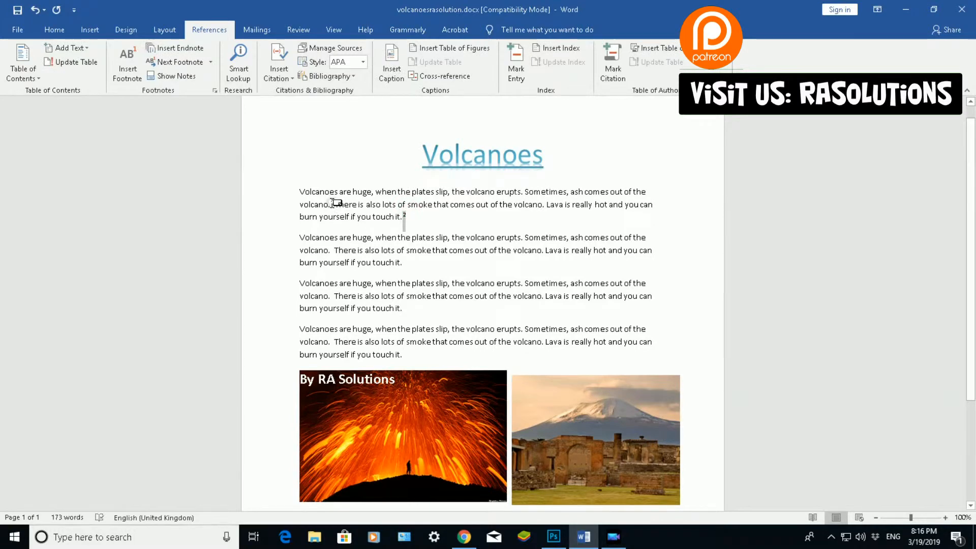
pyautogui.scroll(-3)
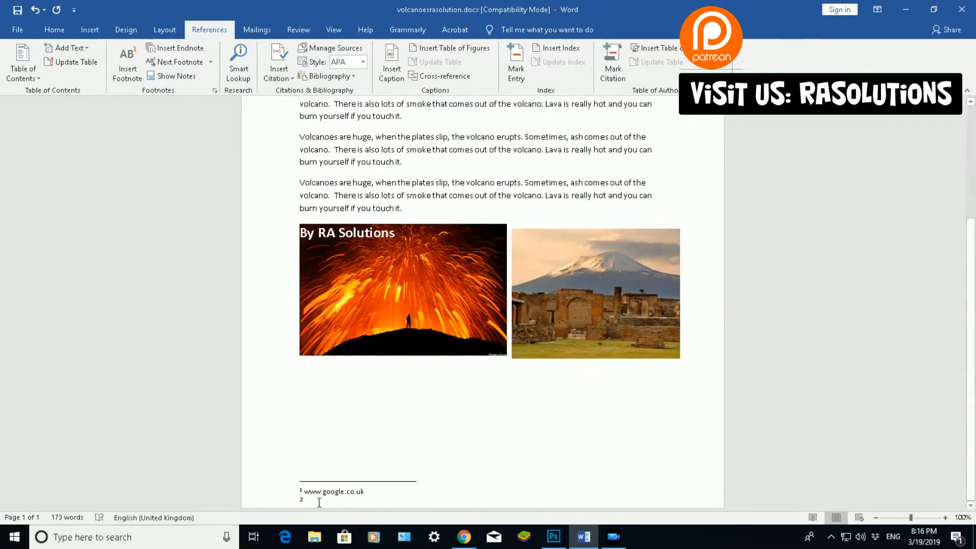
pyautogui.moveTo(345, 537)
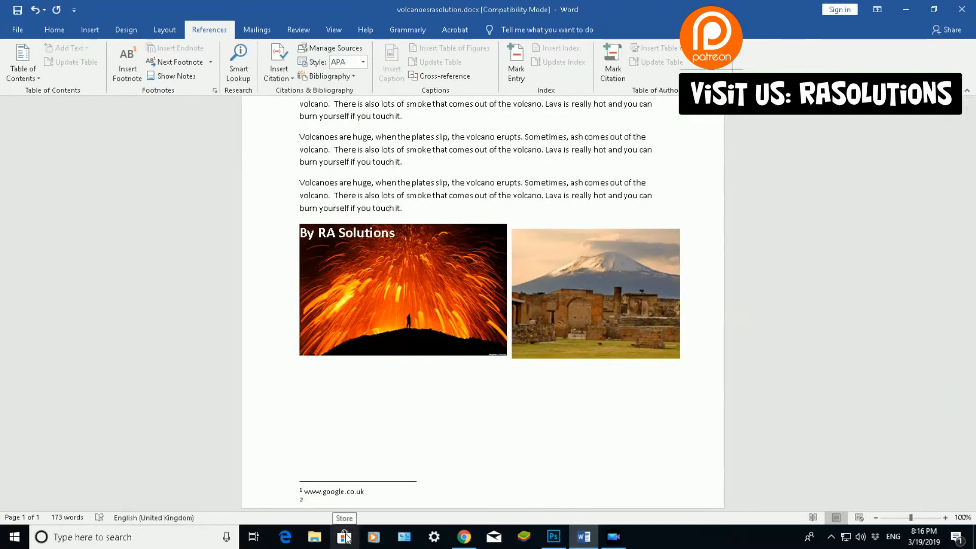
pyautogui.write('www.bbc.')
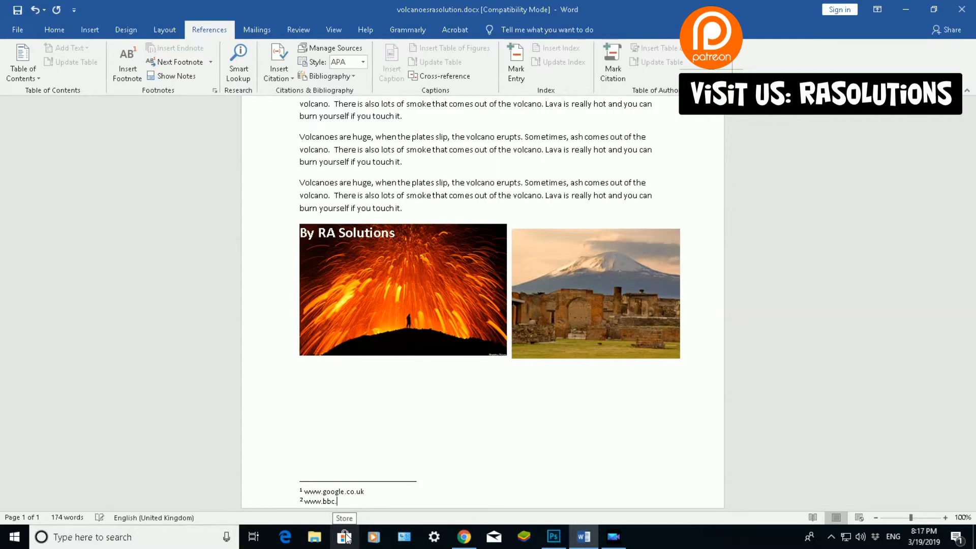
pyautogui.write('vo')
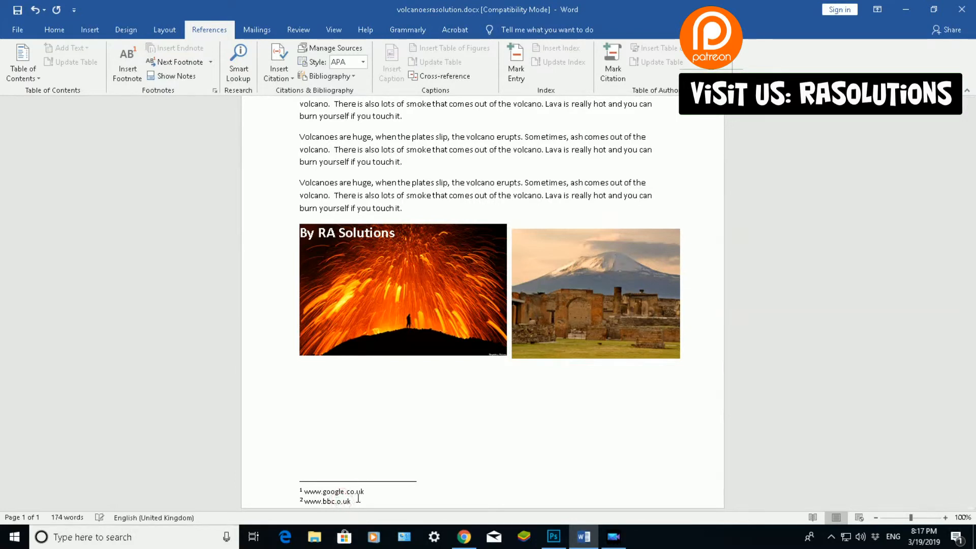
pyautogui.scroll(3)
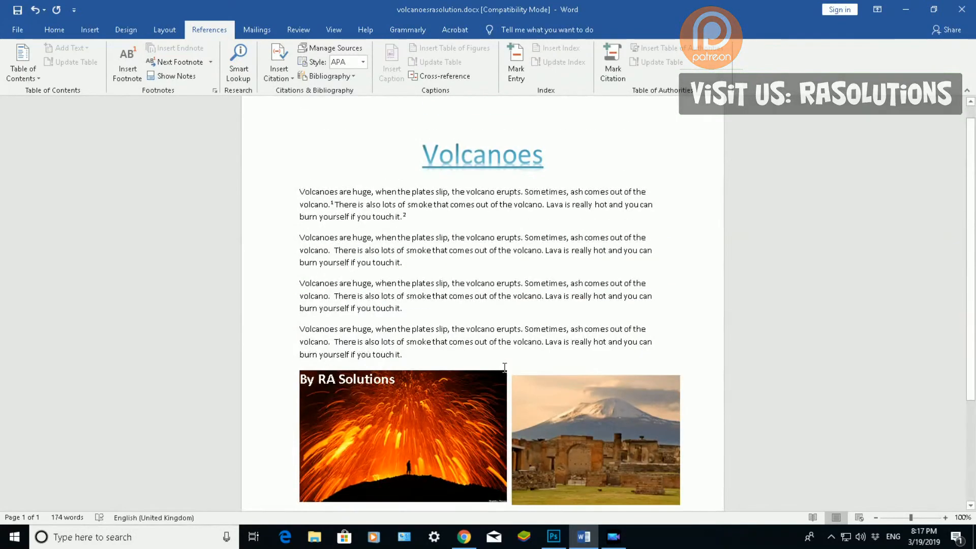
pyautogui.scroll(-3)
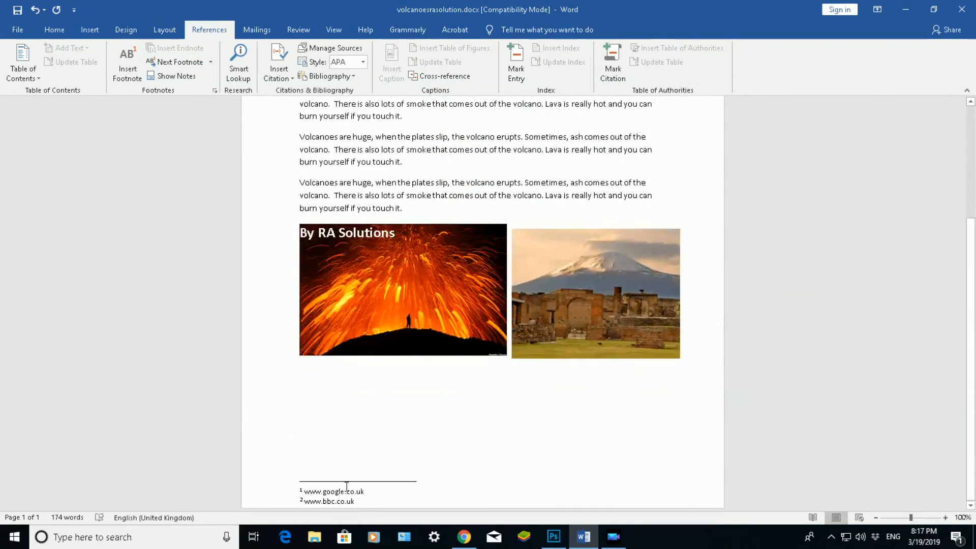
pyautogui.scroll(3)
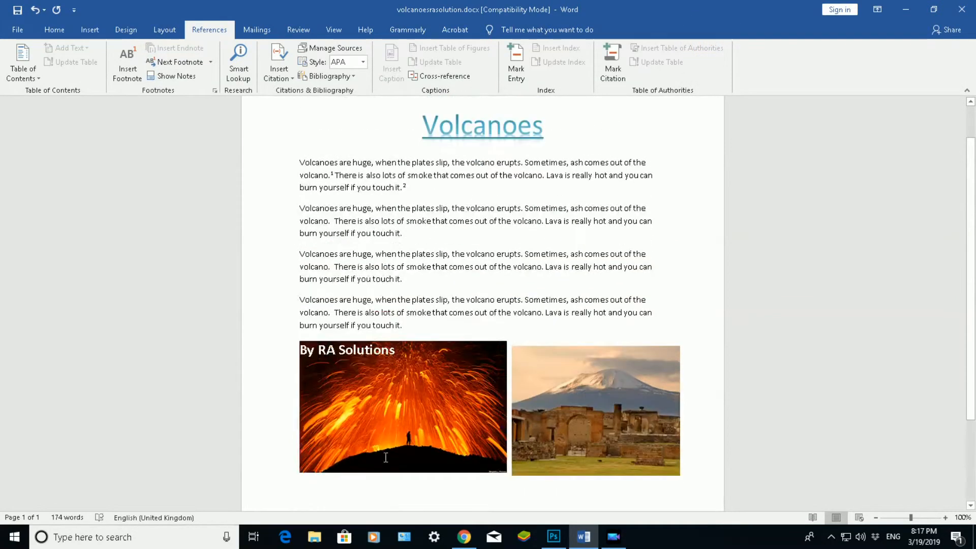
pyautogui.scroll(3)
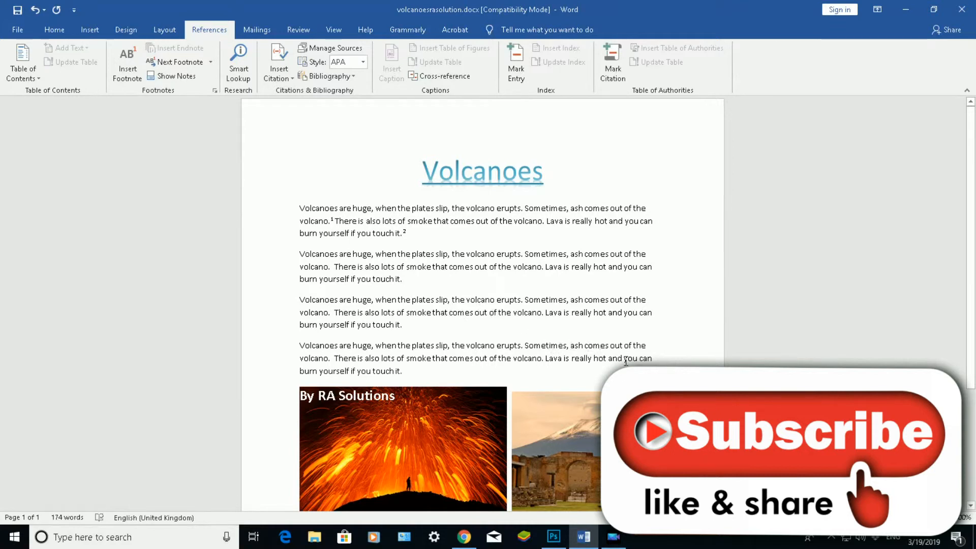
pyautogui.moveTo(831, 542)
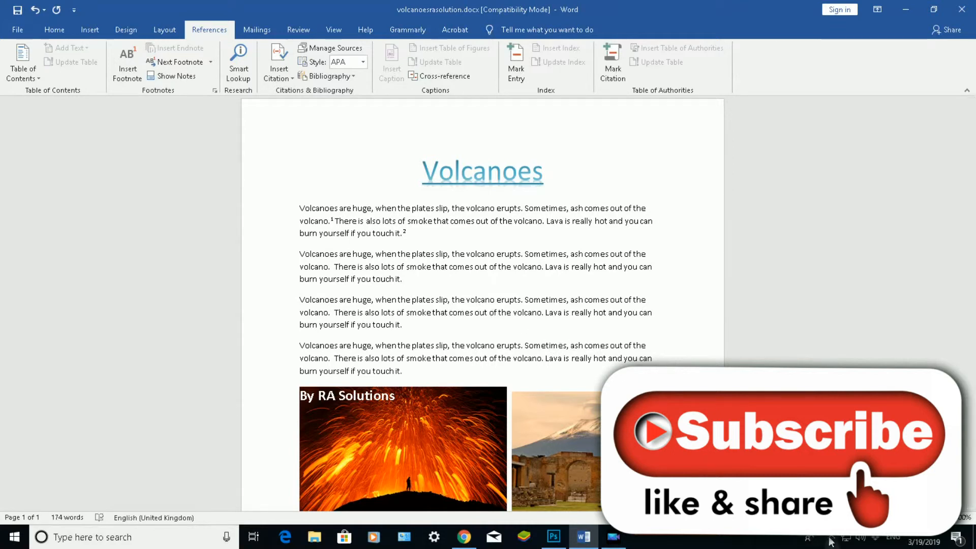